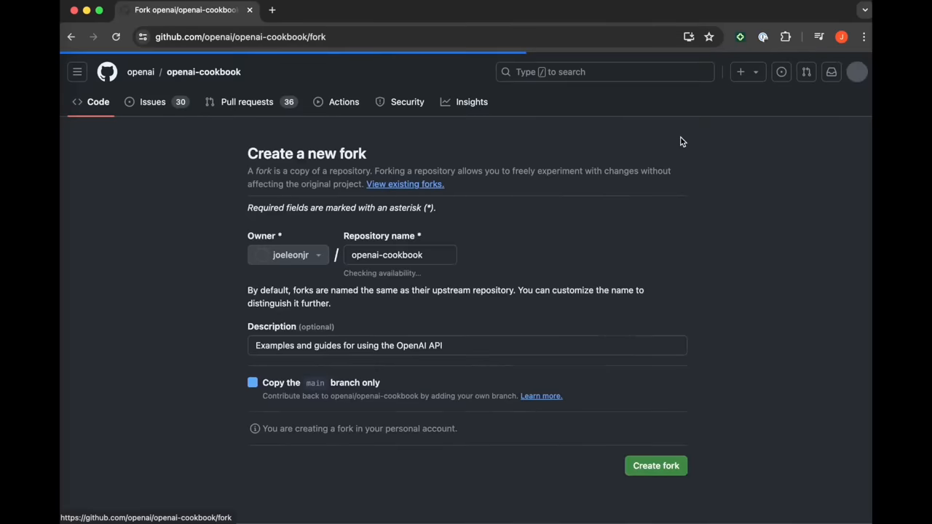
# Step: Fork openai-cookbook and start a new file named secrets.py in the fork
pyautogui.click(655, 465)
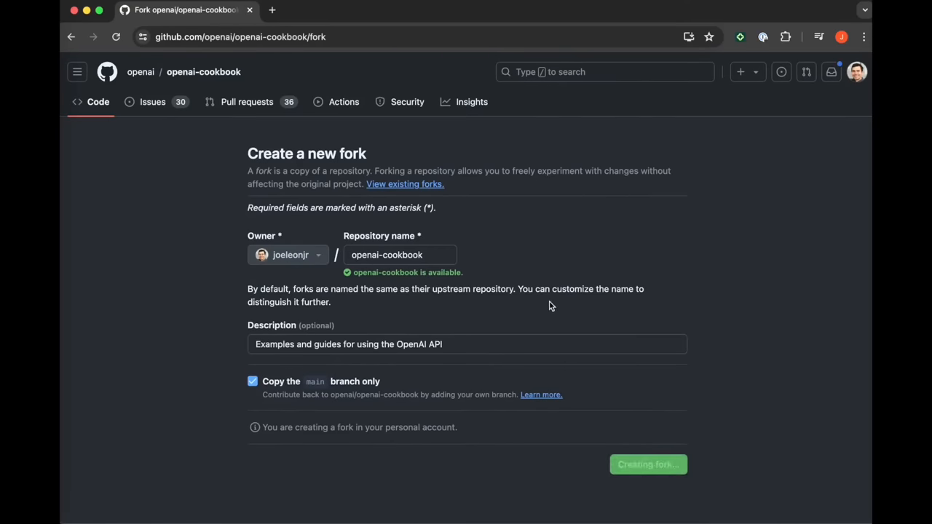
pyautogui.click(647, 465)
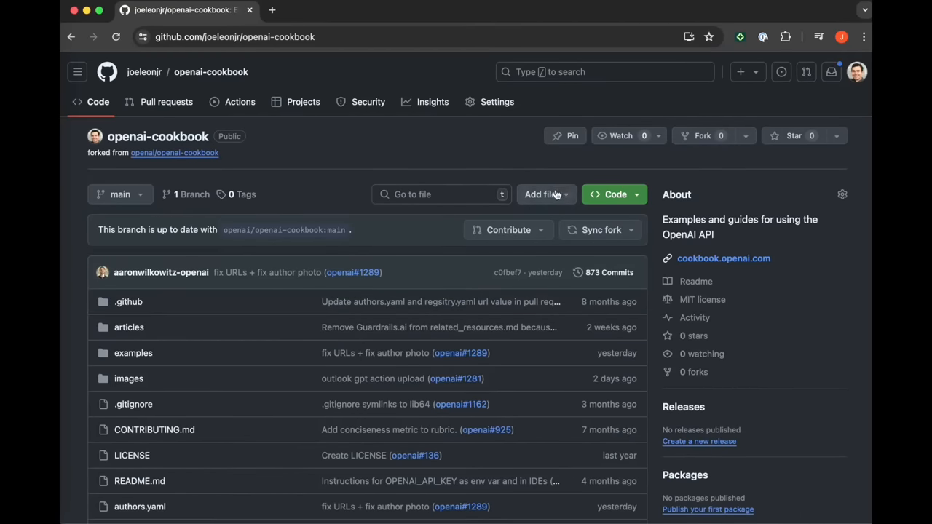
pyautogui.click(541, 194)
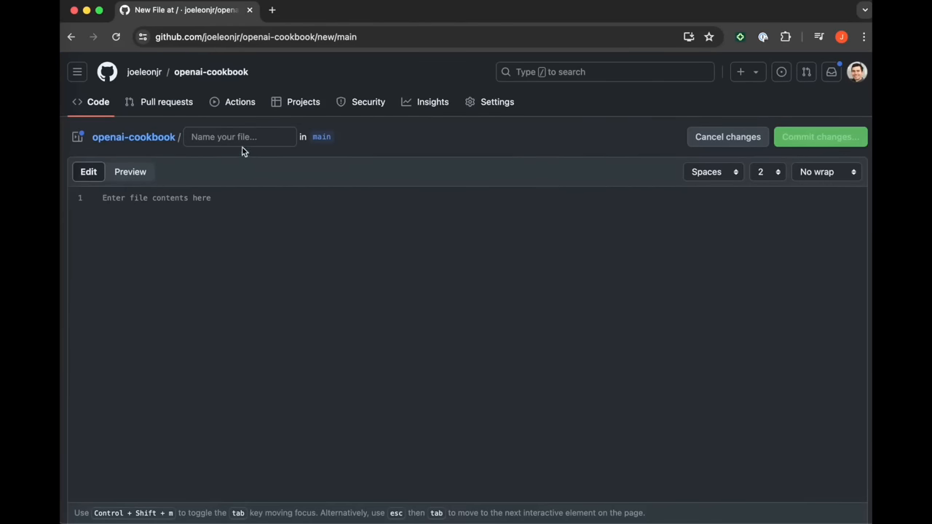
pyautogui.write('secrets.py')
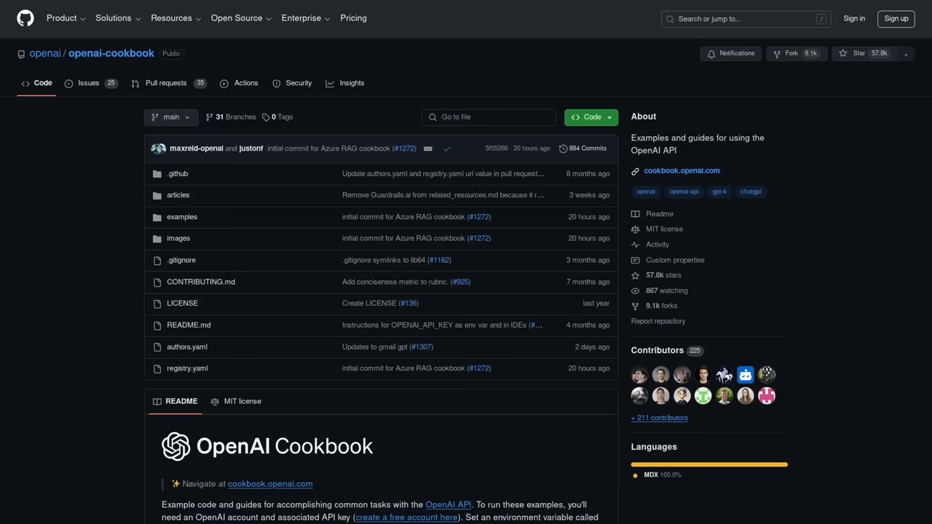
pyautogui.scroll(-3)
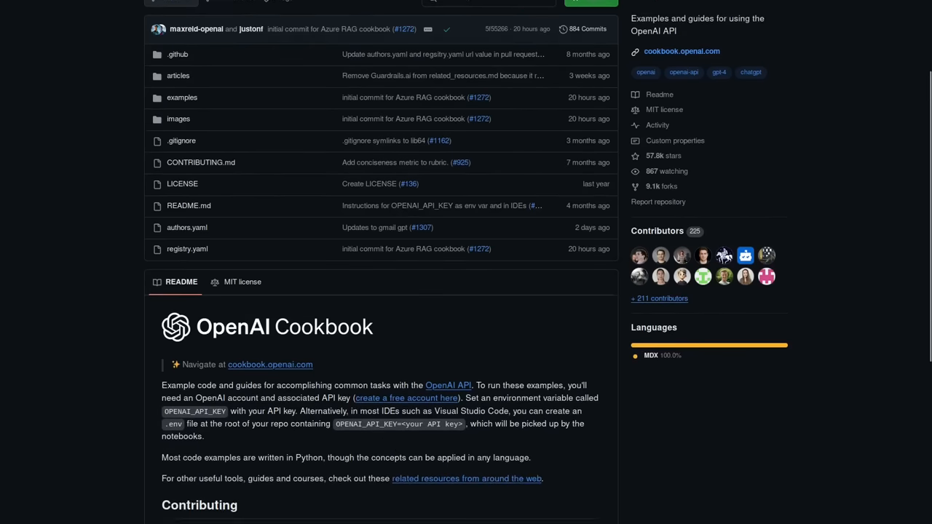
pyautogui.scroll(-3)
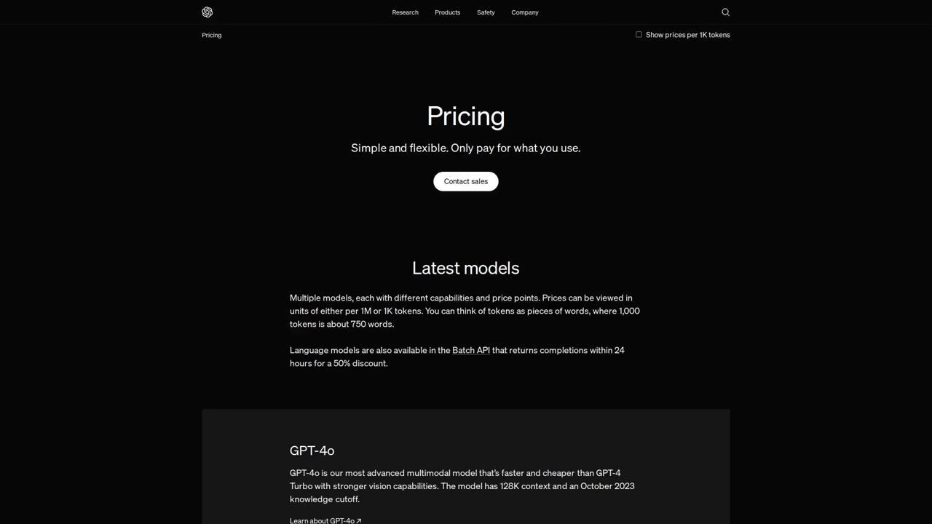
pyautogui.scroll(-3)
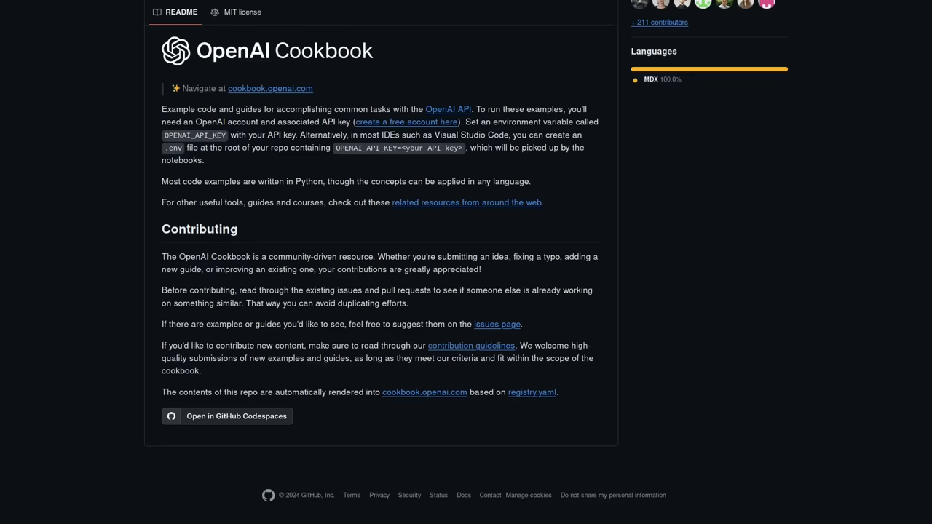
# Step: Create secrets.py with the comment '# top secret data in here' and commit it to main
pyautogui.click(541, 194)
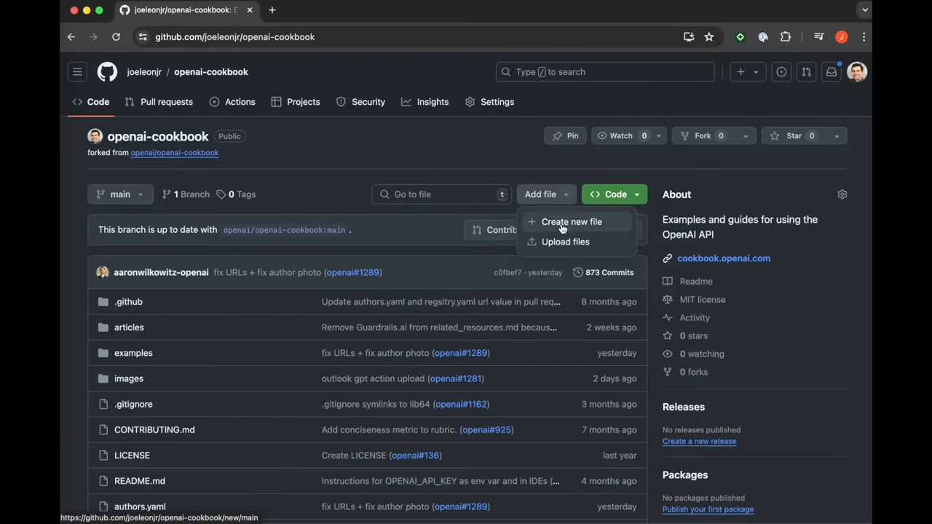
pyautogui.click(571, 221)
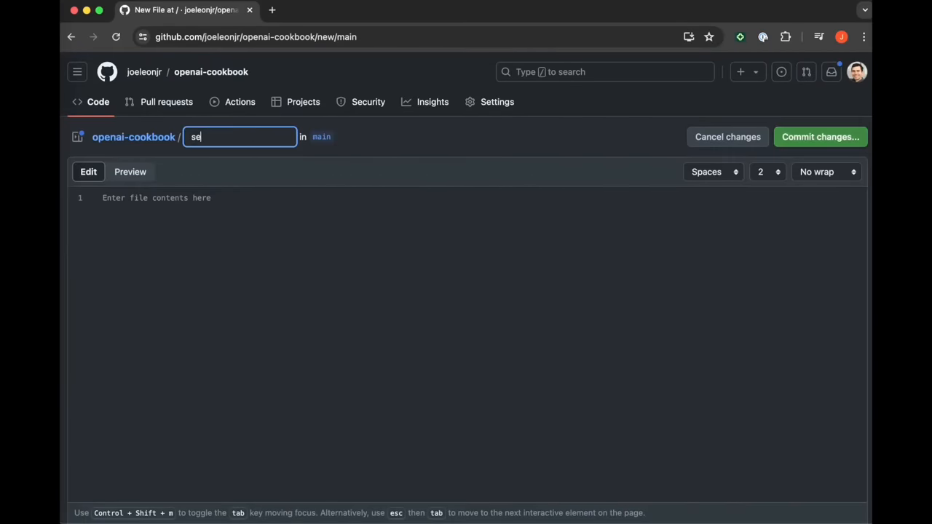
pyautogui.write('crets.py')
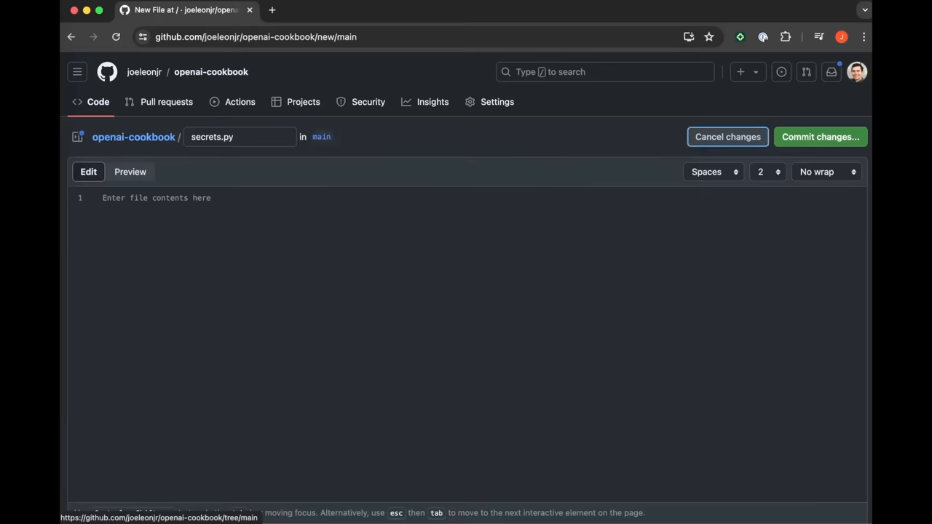
pyautogui.write('# top')
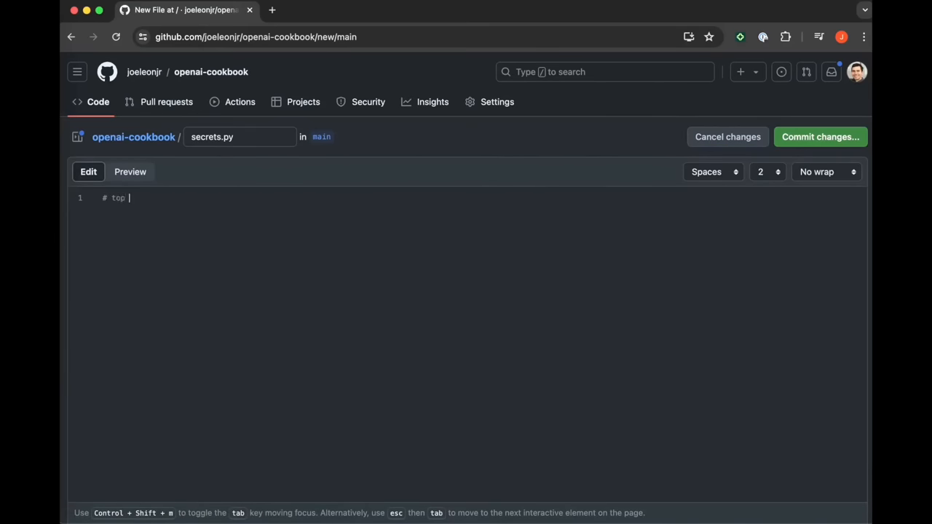
pyautogui.write('secret data in he')
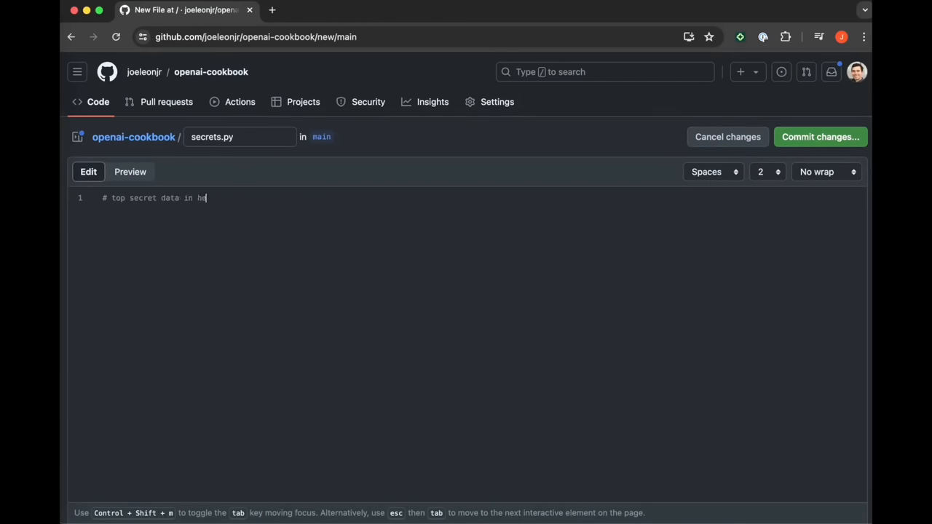
pyautogui.click(820, 137)
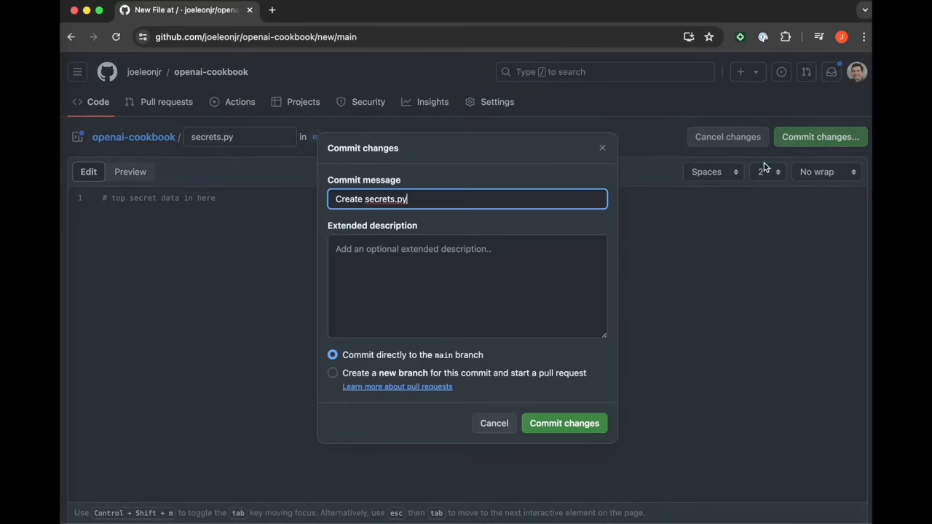
pyautogui.click(565, 423)
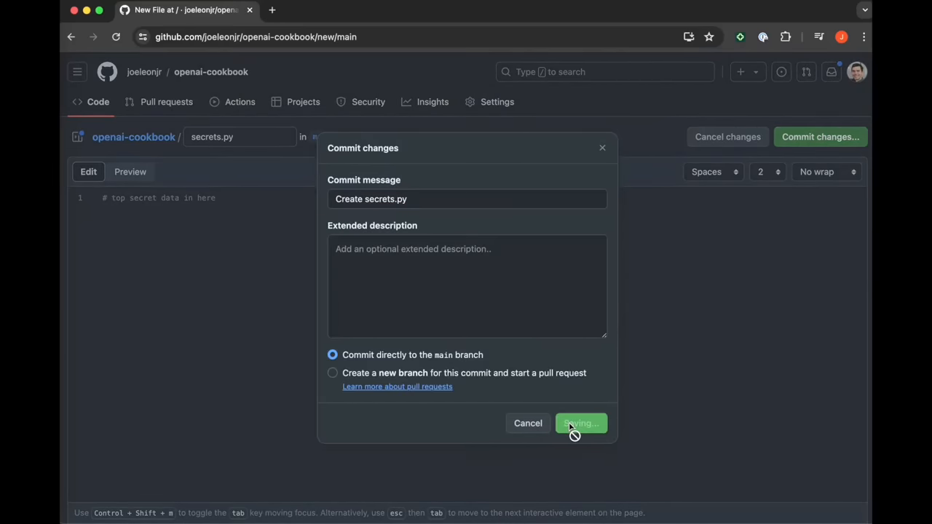
pyautogui.click(581, 423)
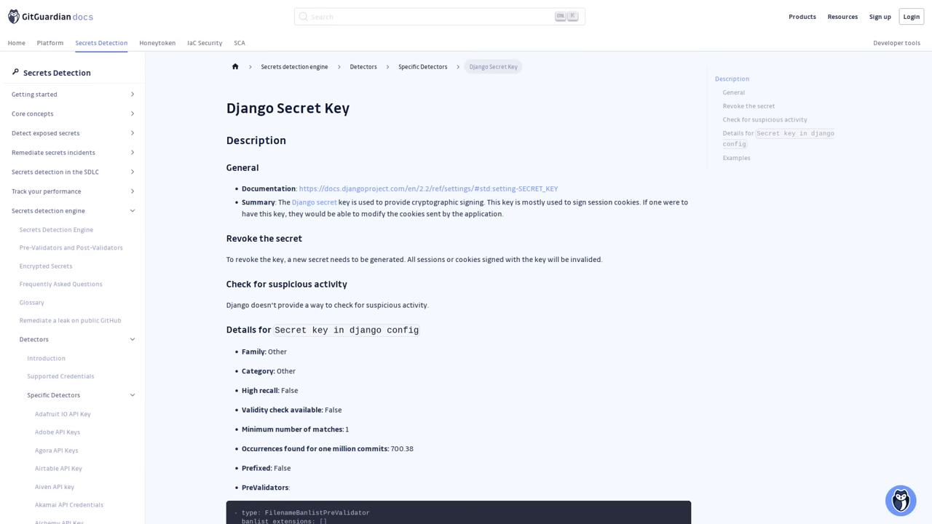
pyautogui.scroll(-3)
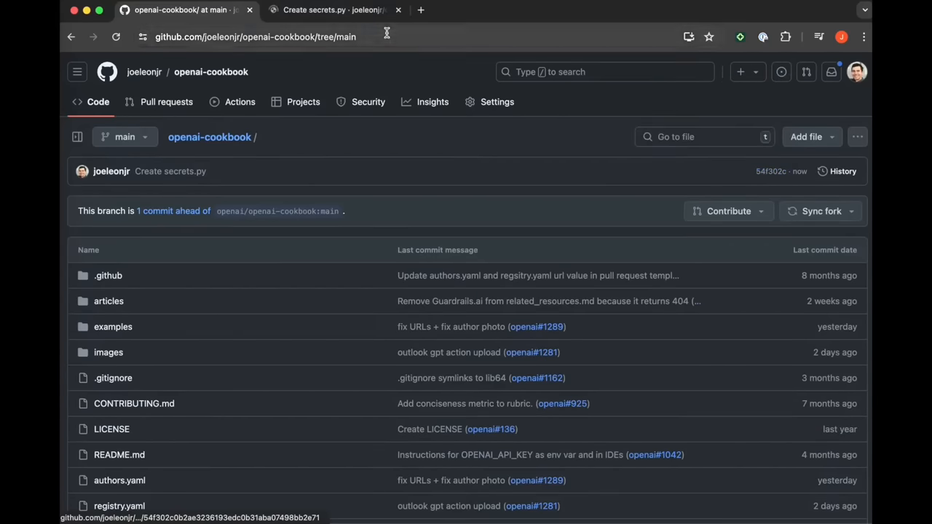
# Step: Open commit 54f302c in a new tab, then return to the fork's file list
pyautogui.click(781, 171)
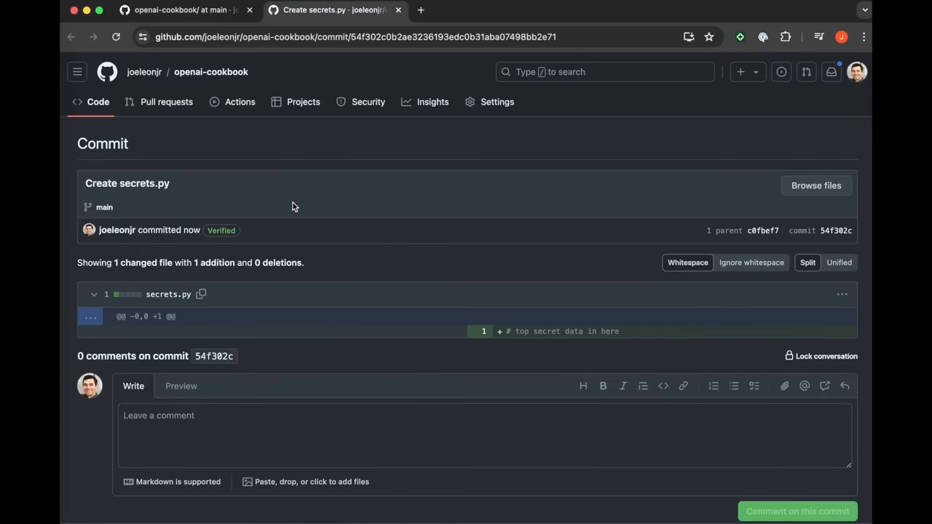
pyautogui.moveTo(609, 360)
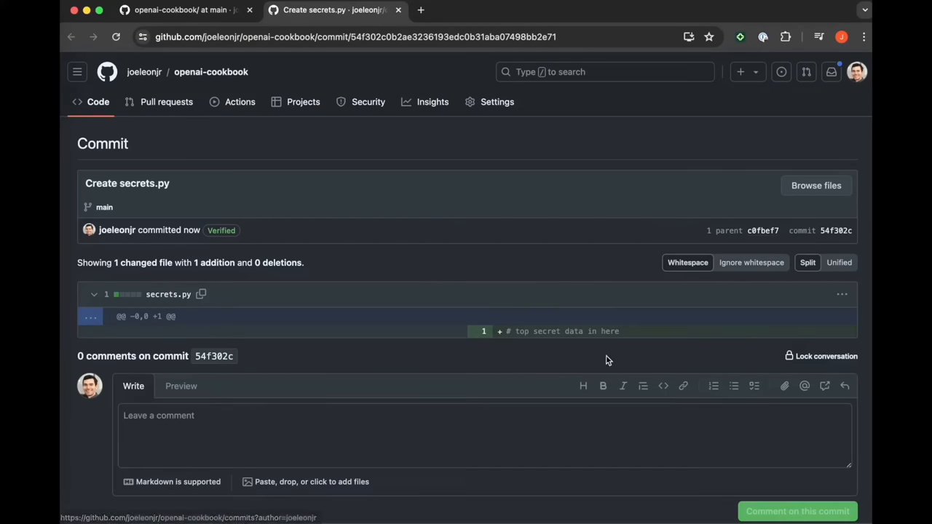
pyautogui.click(180, 9)
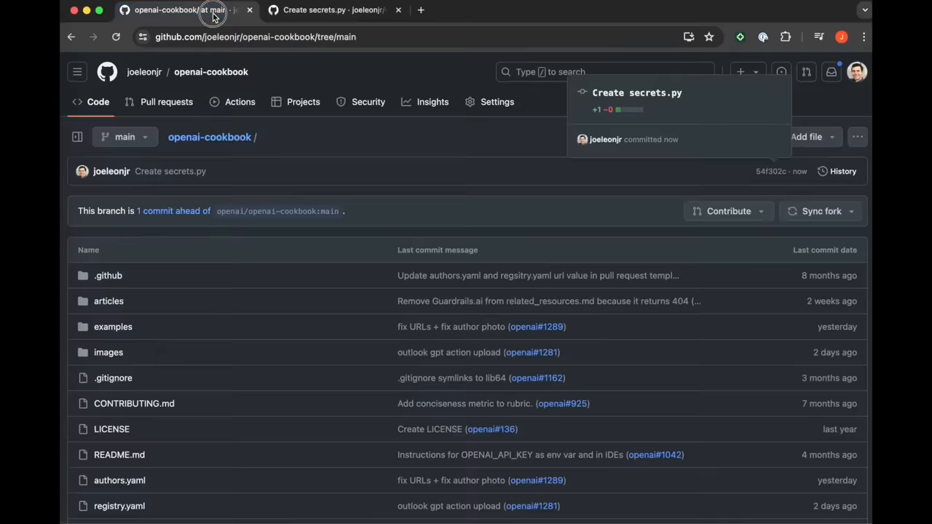
pyautogui.moveTo(497, 101)
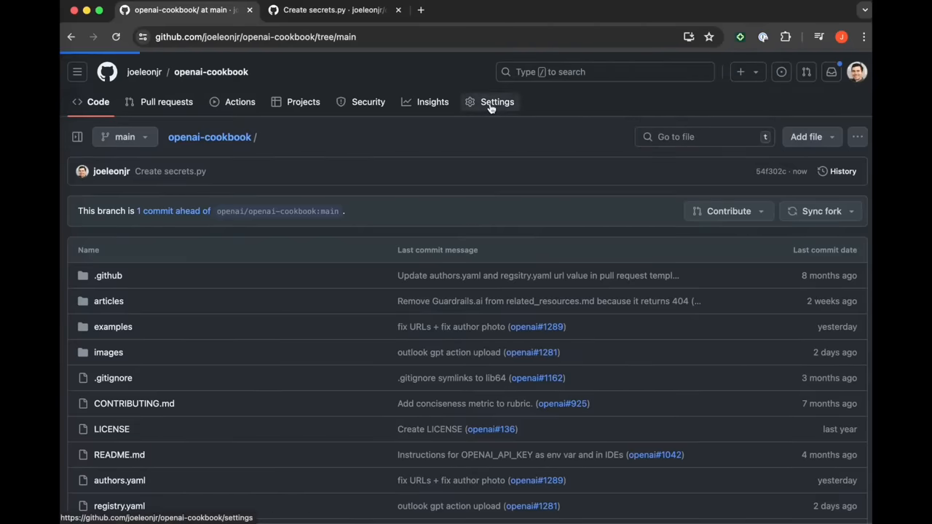
# Step: Delete the openai-cookbook fork from its repository settings
pyautogui.click(497, 102)
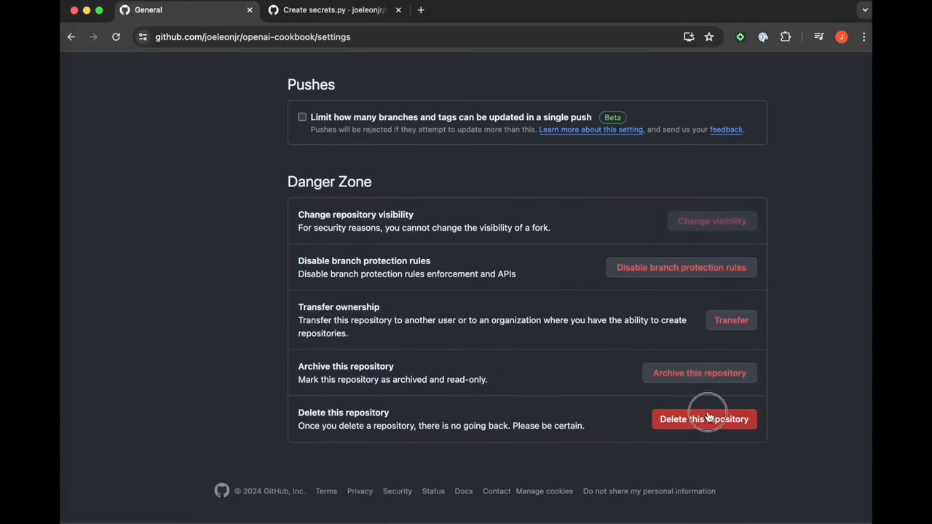
pyautogui.click(704, 419)
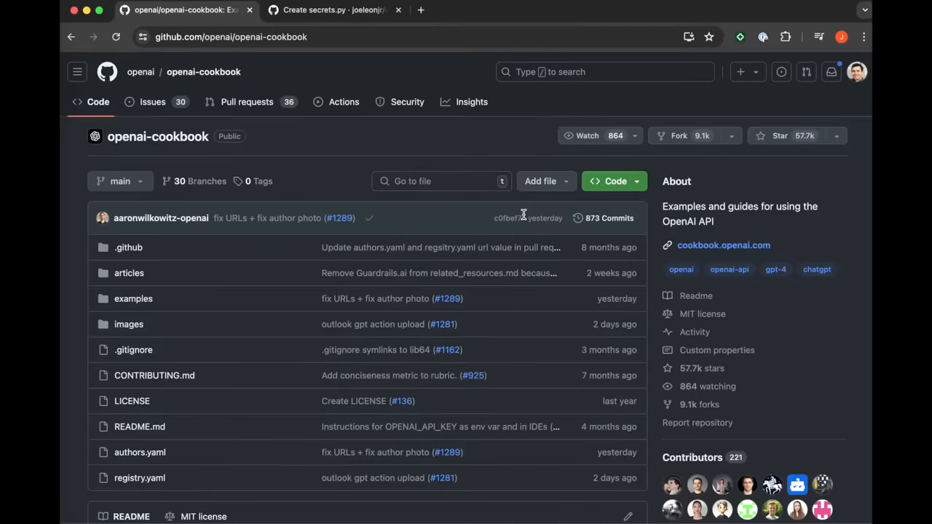
# Step: Copy the secrets.py commit path with its hash and load it under openai/openai-cookbook
pyautogui.click(331, 9)
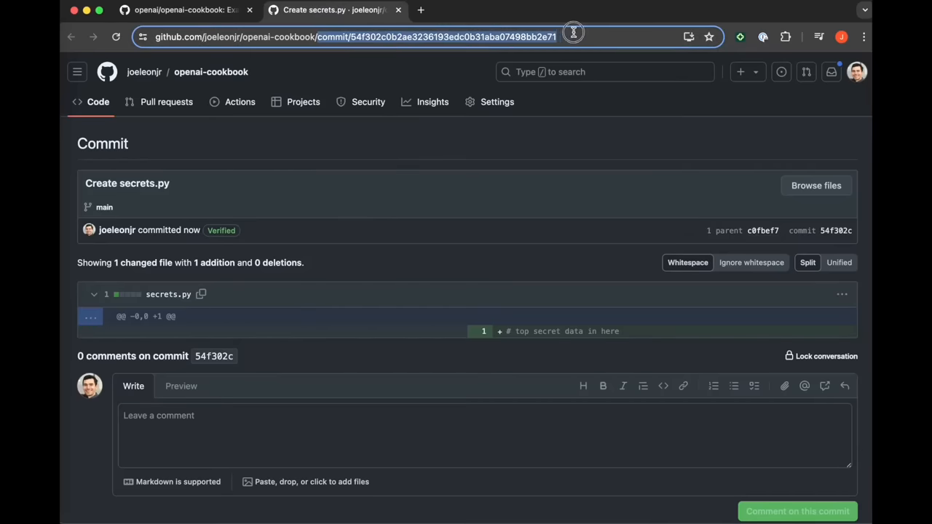
pyautogui.press('Return')
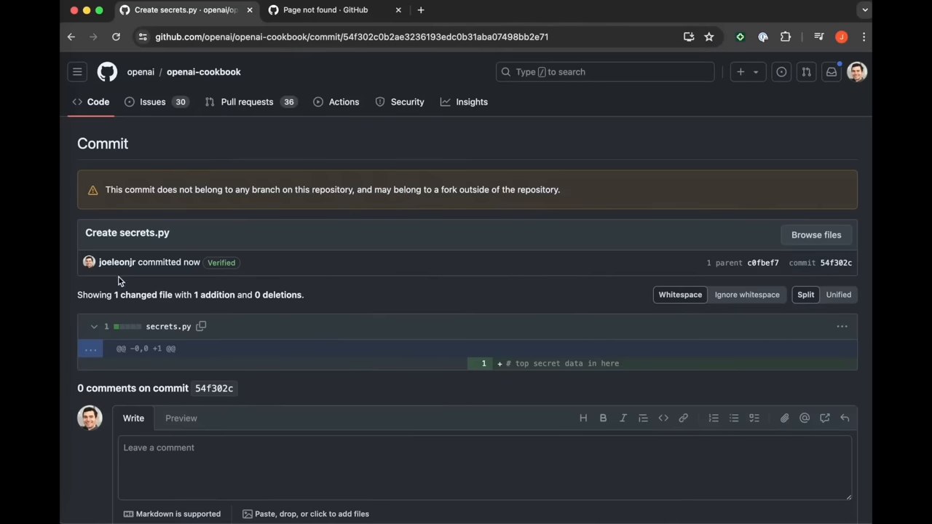
pyautogui.moveTo(494, 355)
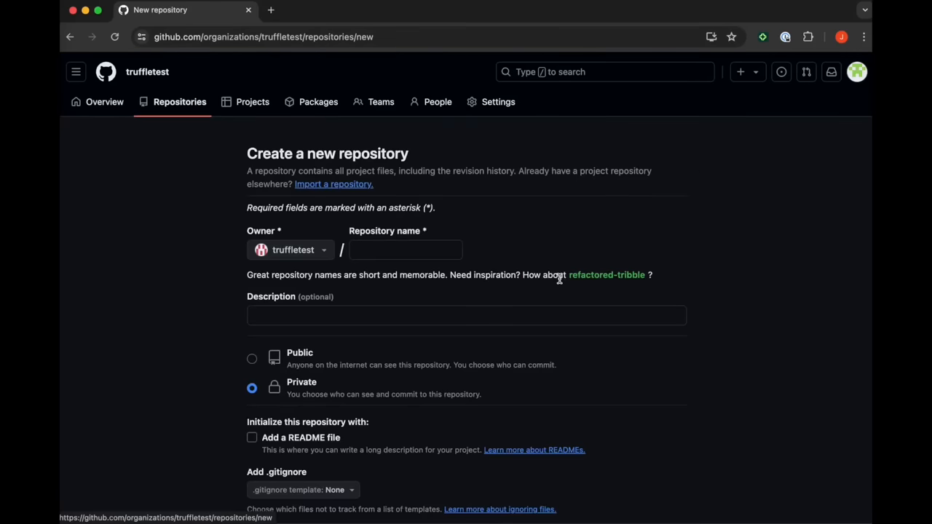
# Step: Create the private newtool repository with a README and begin forking it
pyautogui.write('newtool')
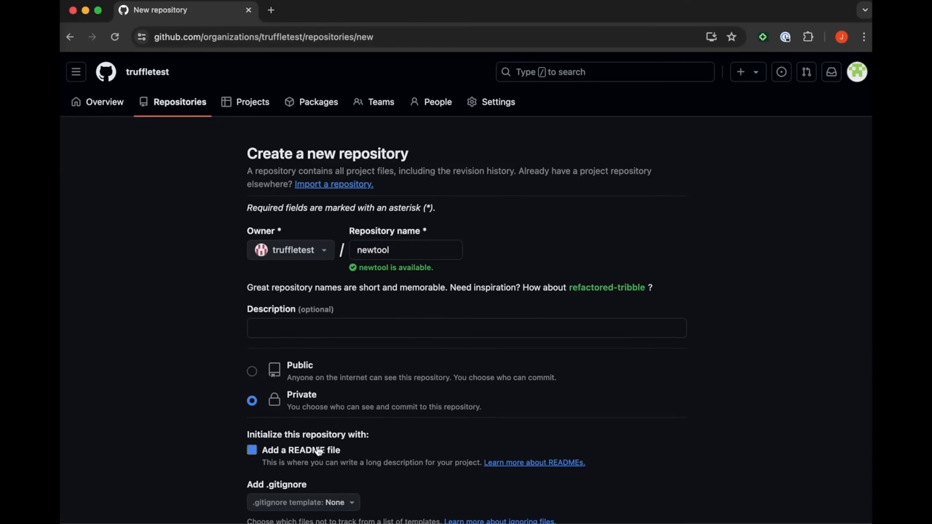
pyautogui.click(634, 408)
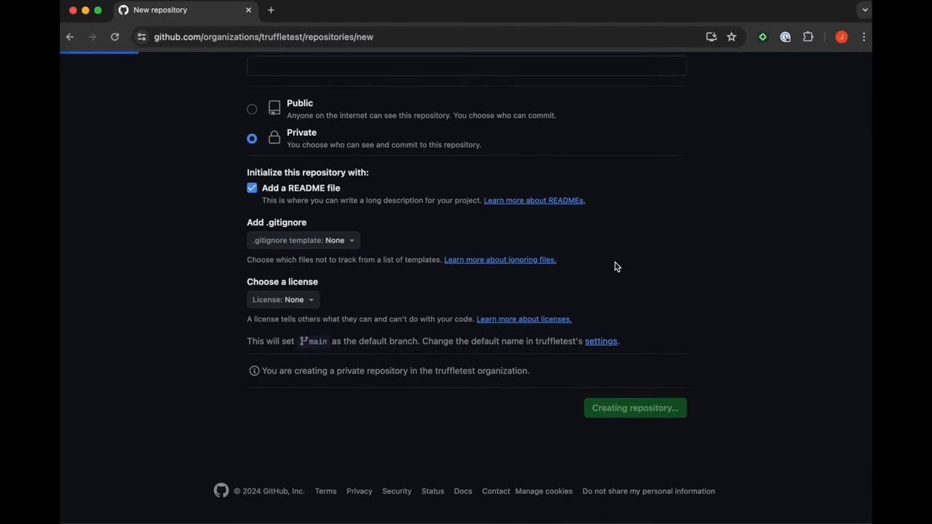
pyautogui.click(635, 408)
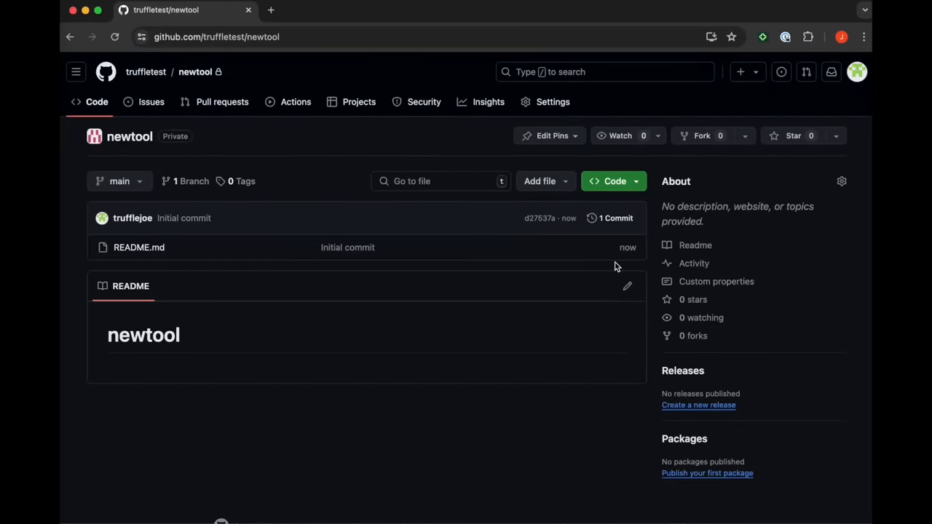
pyautogui.click(700, 135)
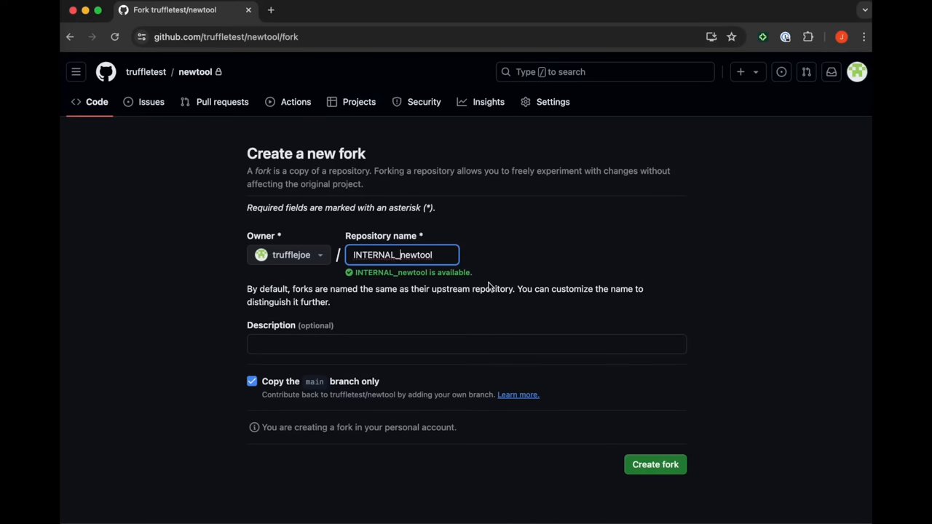
# Step: Fork newtool into truffletest, described as 'Private version of our soon-to-be open-source project called "NewTool".'
pyautogui.write('Private version of our soon-to-be open-source project called "NewTool".')
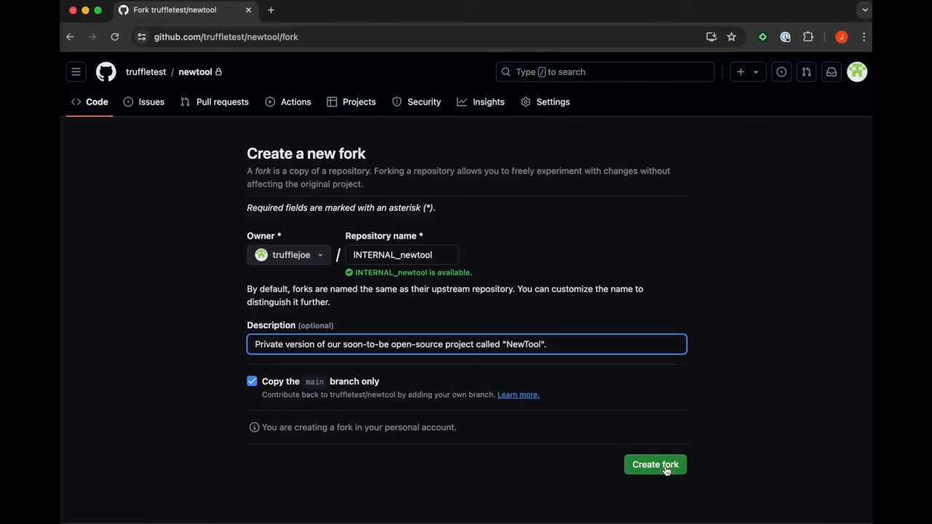
pyautogui.click(289, 255)
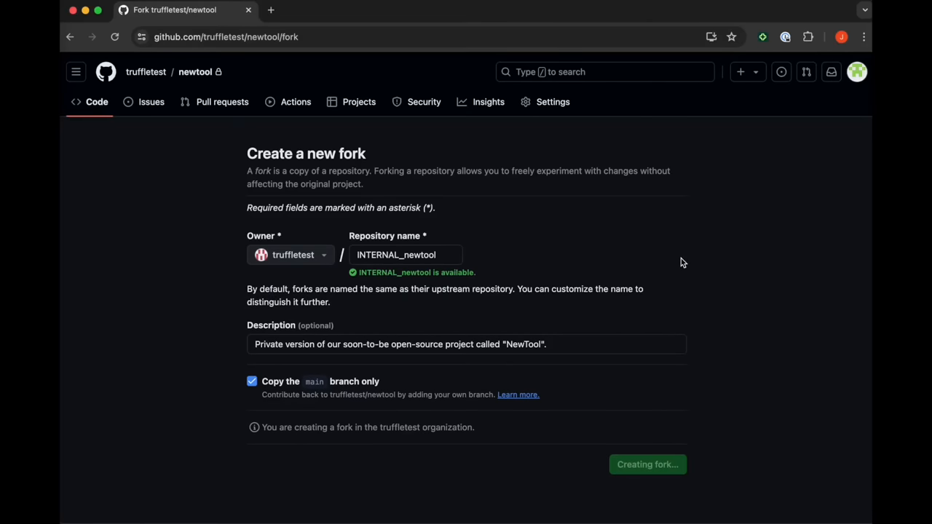
pyautogui.click(647, 465)
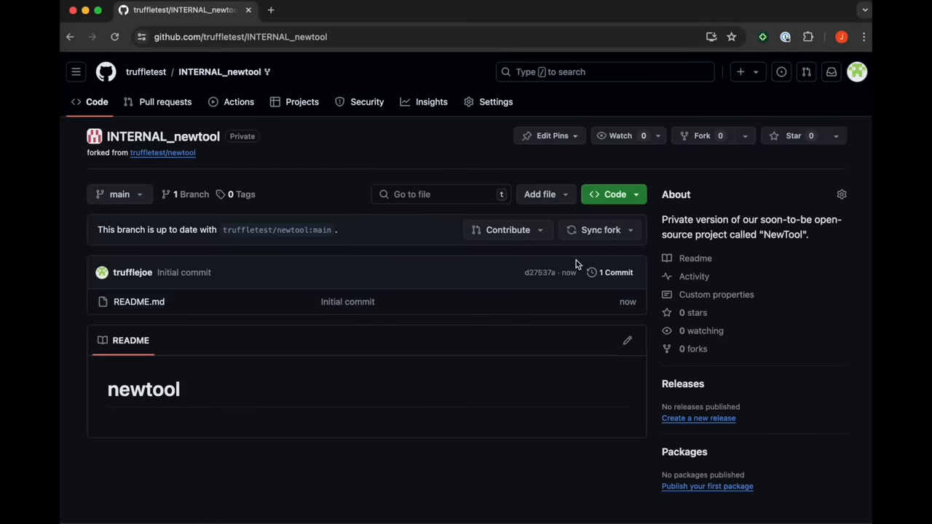
# Step: Commit a new feature.py with a secret comment to the fork's main branch
pyautogui.click(540, 194)
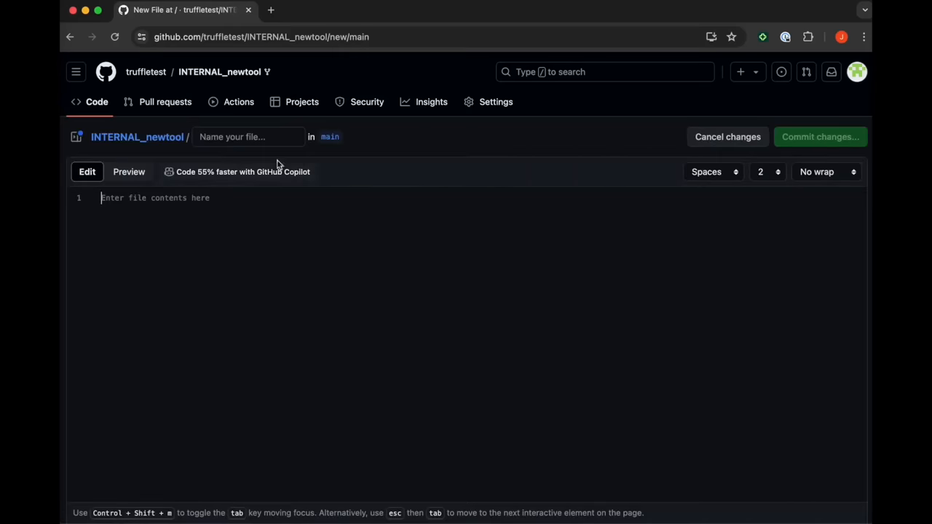
pyautogui.click(820, 137)
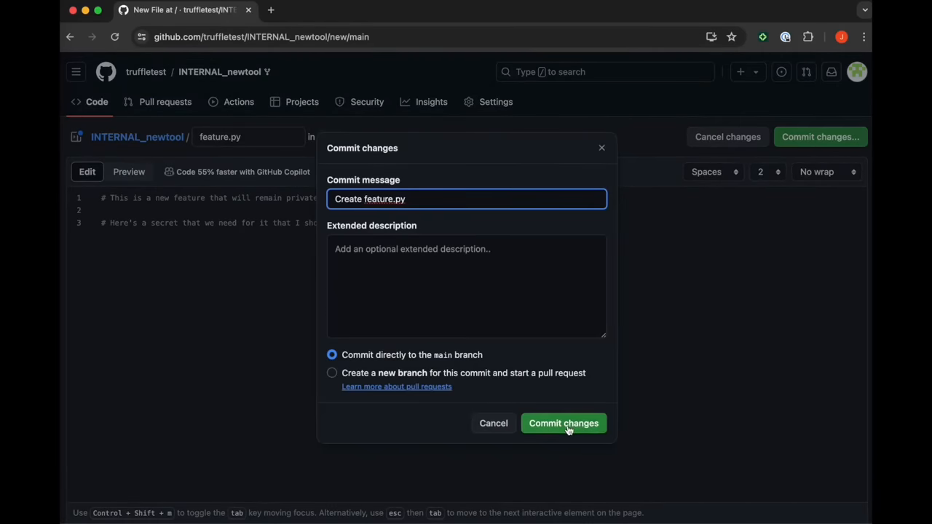
pyautogui.click(564, 423)
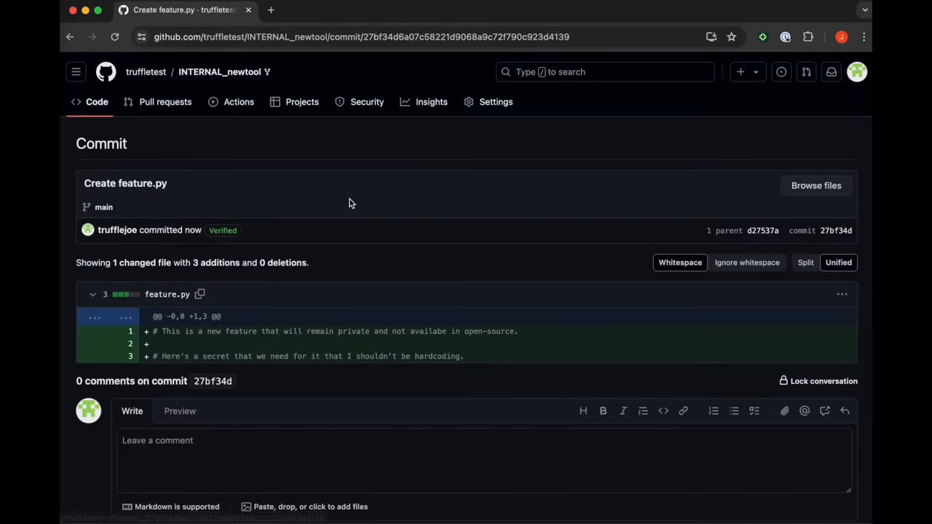
pyautogui.moveTo(222, 346)
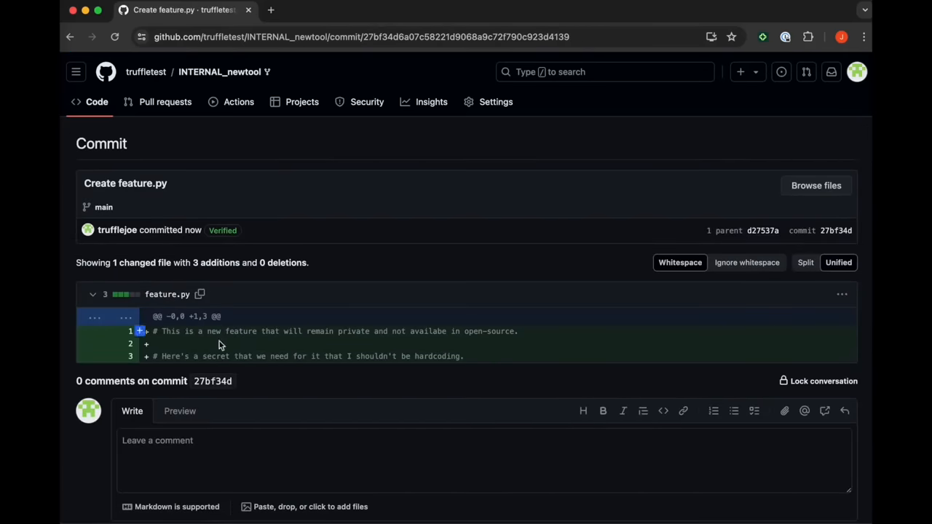
pyautogui.moveTo(235, 86)
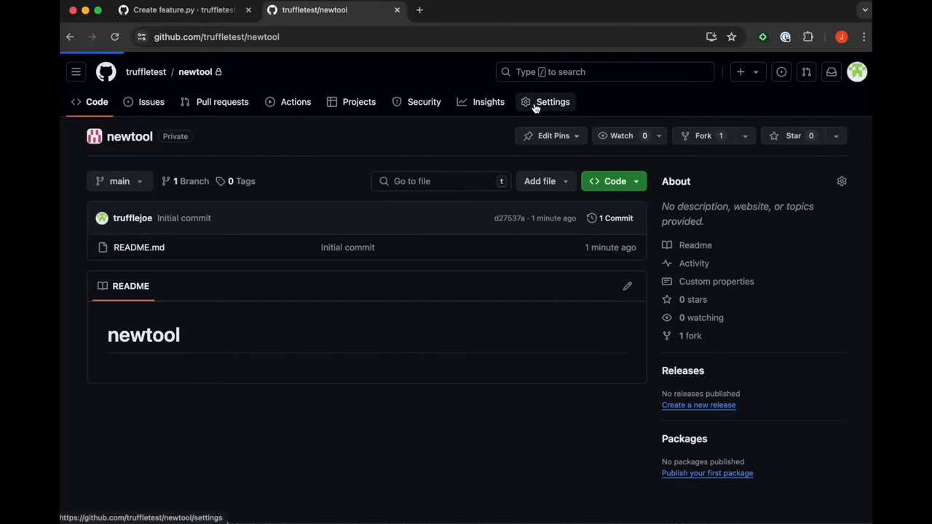
# Step: Make newtool public, then grab the fork's feature.py commit address
pyautogui.click(553, 101)
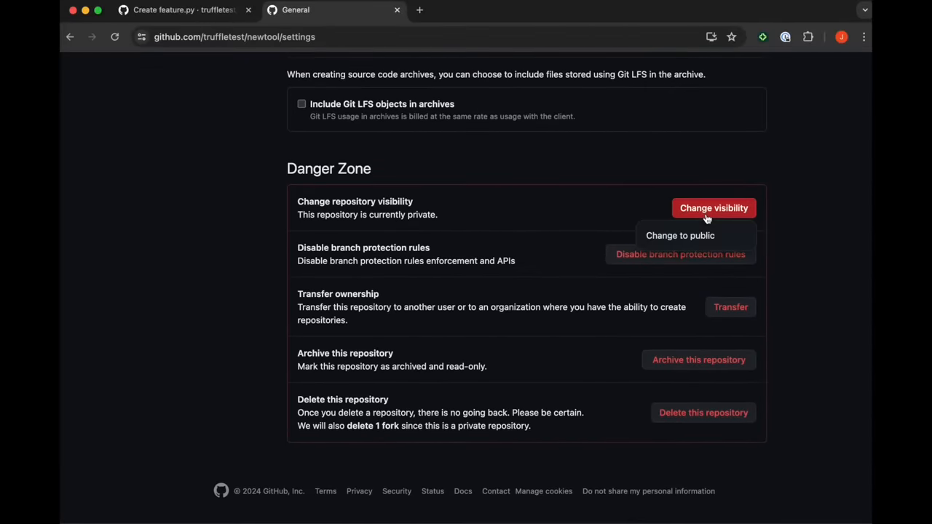
pyautogui.click(680, 236)
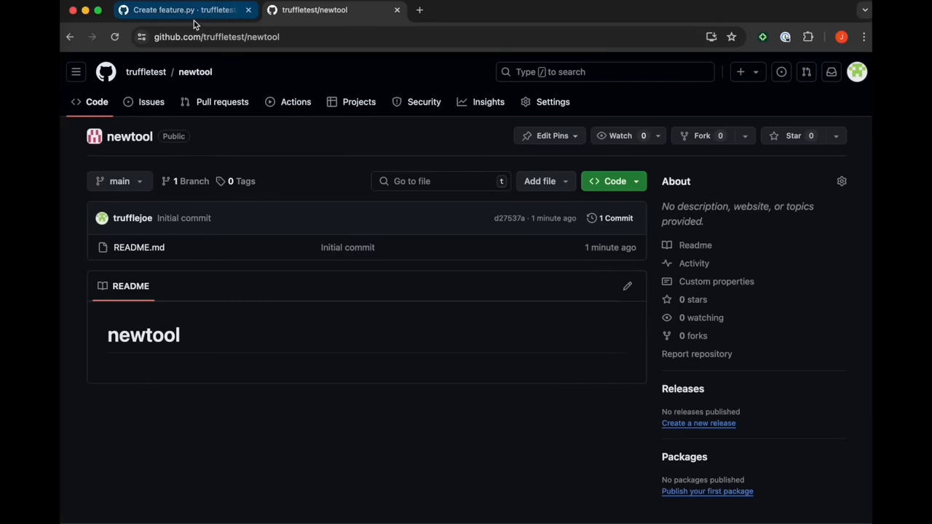
pyautogui.click(182, 9)
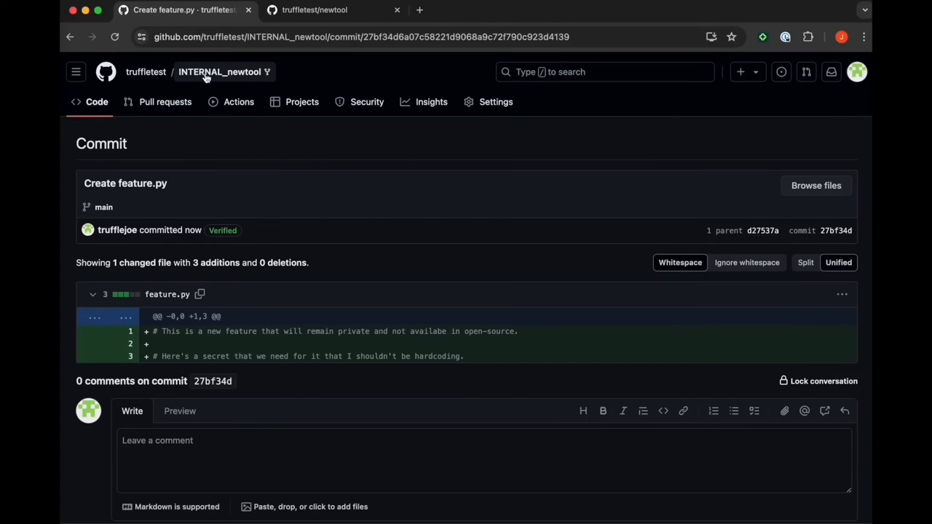
pyautogui.click(219, 71)
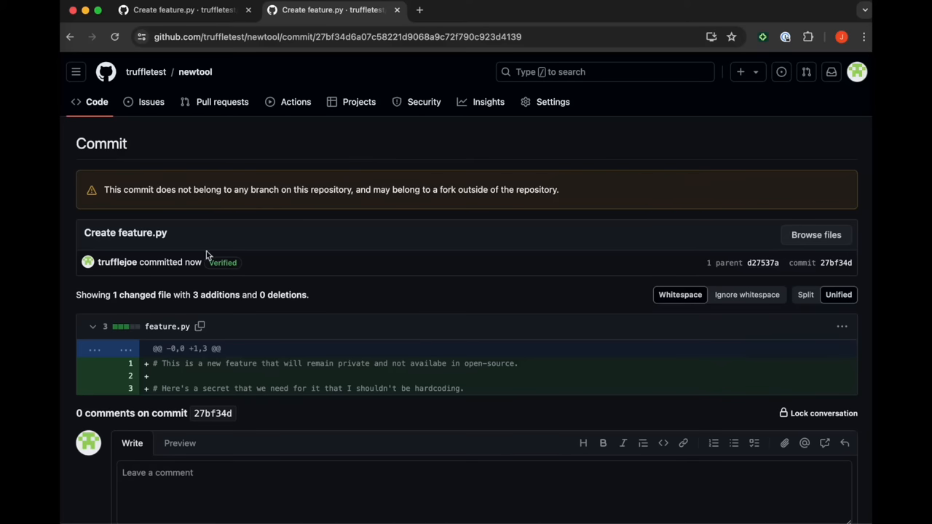
pyautogui.moveTo(296, 424)
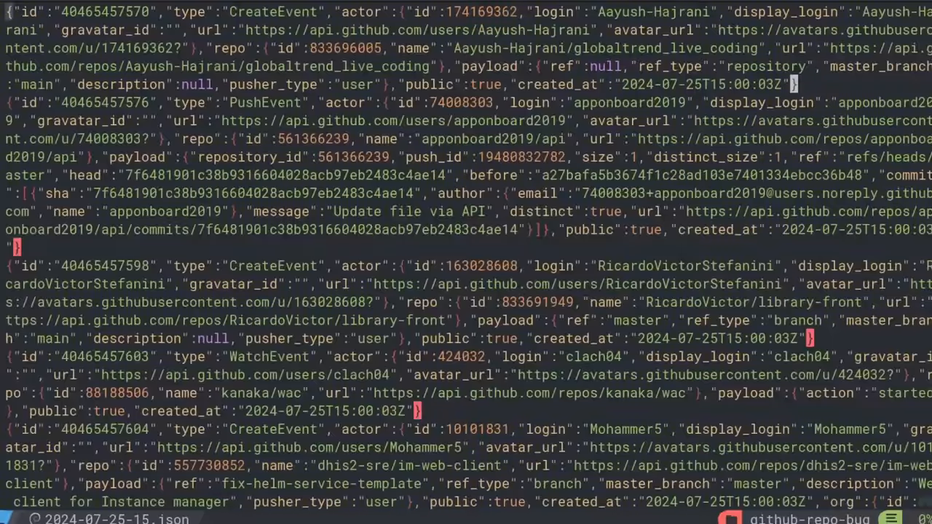
pyautogui.scroll(-3)
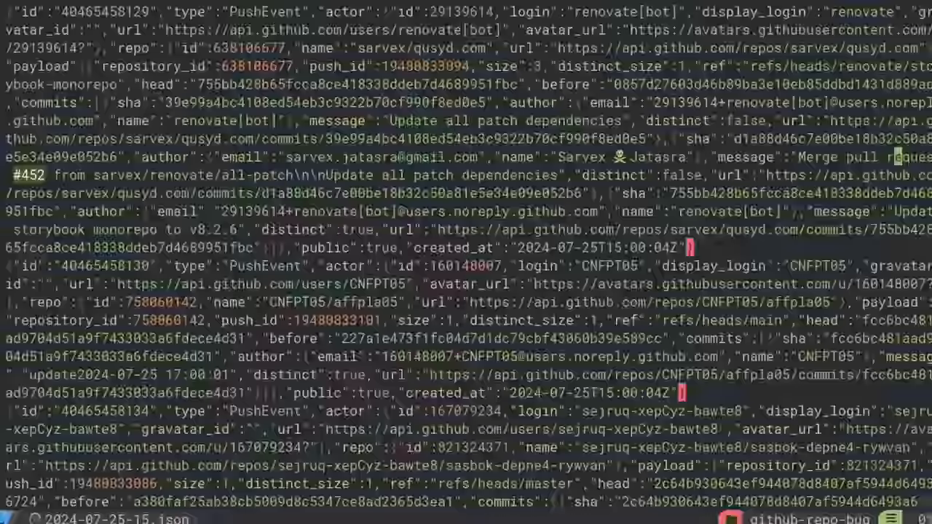
pyautogui.scroll(-3)
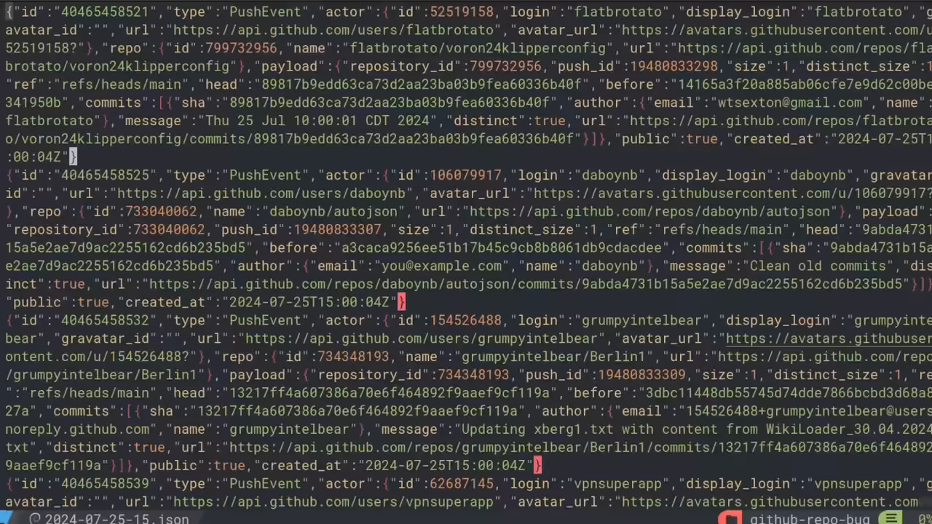
pyautogui.scroll(-3)
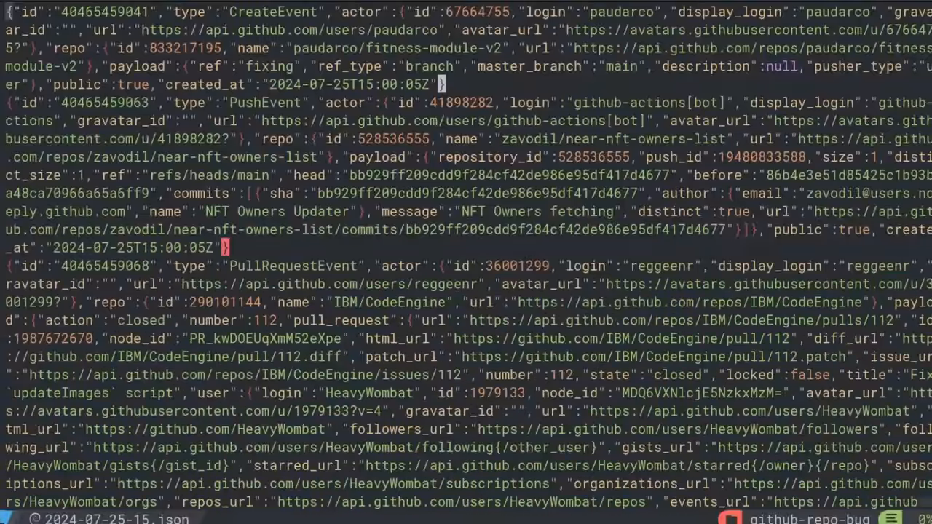
pyautogui.scroll(-3)
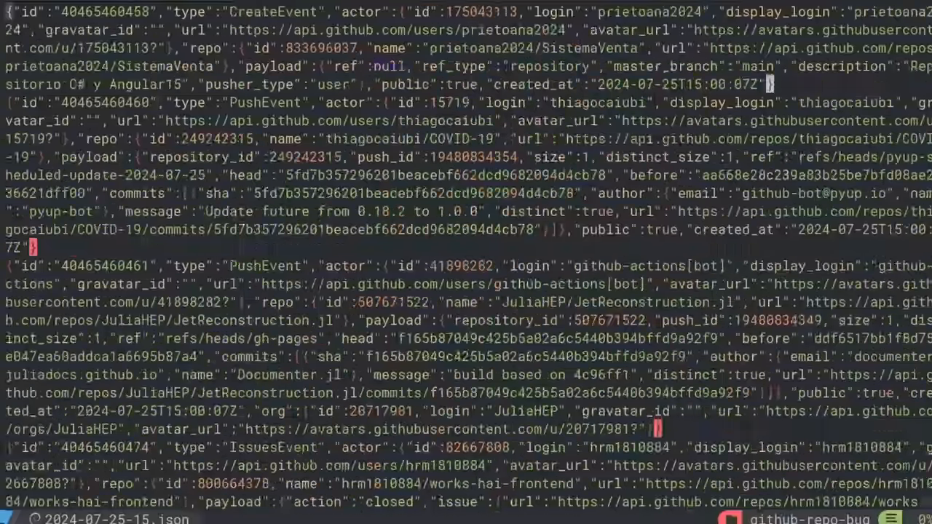
pyautogui.scroll(-3)
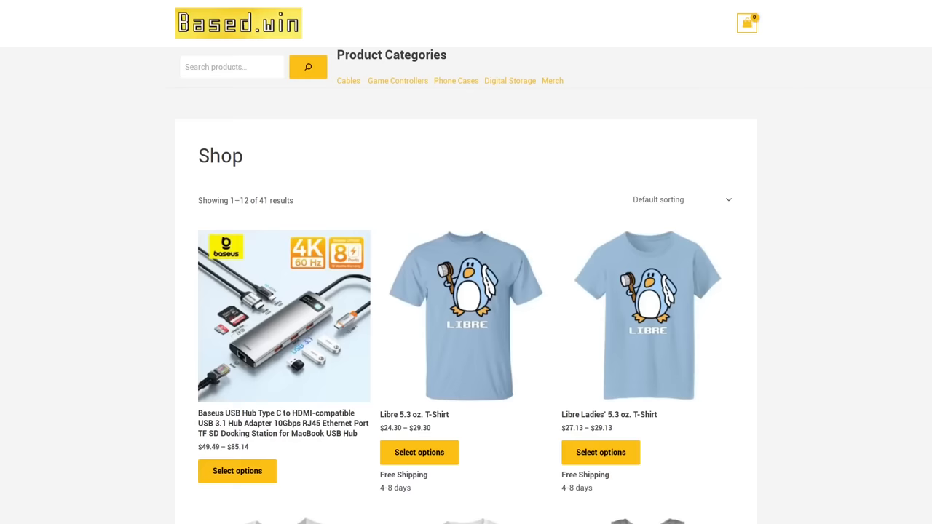
# Step: Scroll down through the Based.win shop's 41-product grid
pyautogui.scroll(-3)
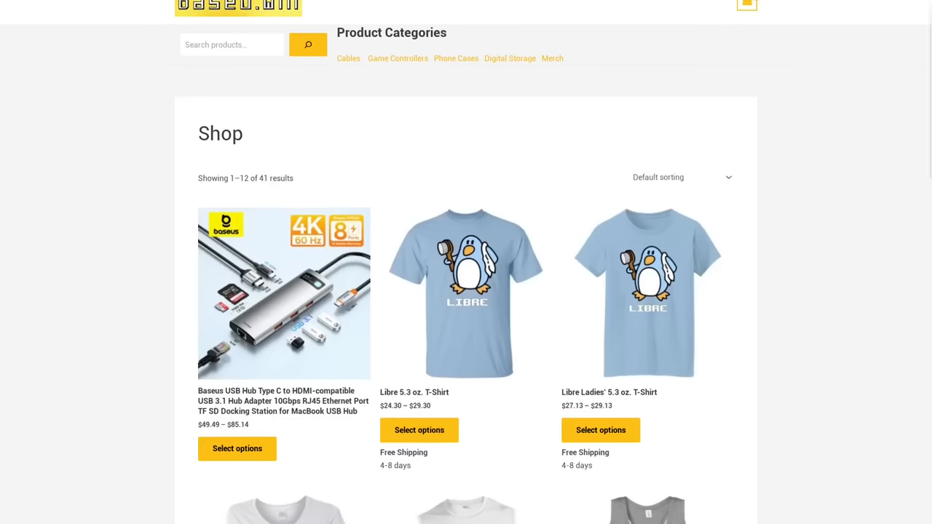